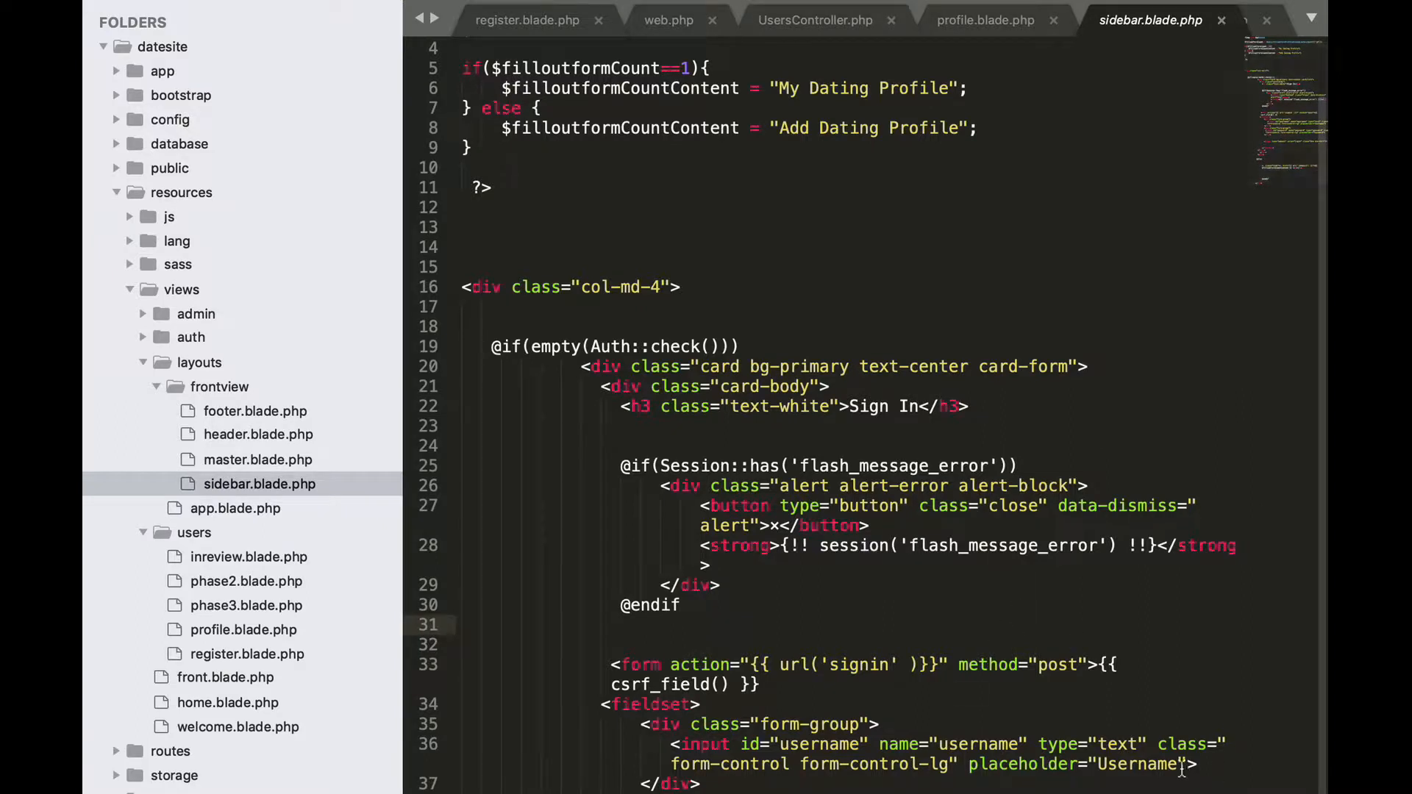
- Add the required attribute to the sign-in form's username input in sidebar.blade.php
double_click(675, 346)
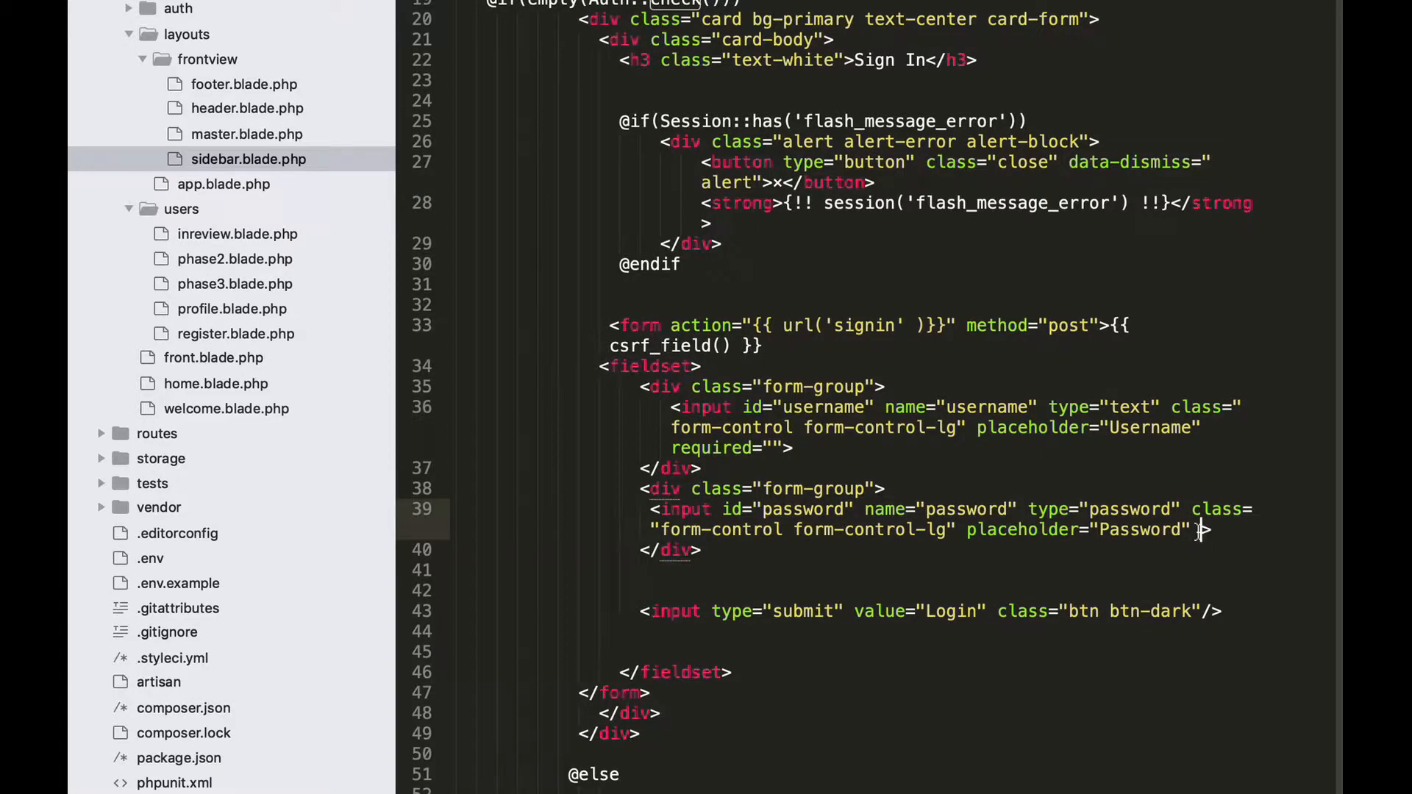
type("requi")
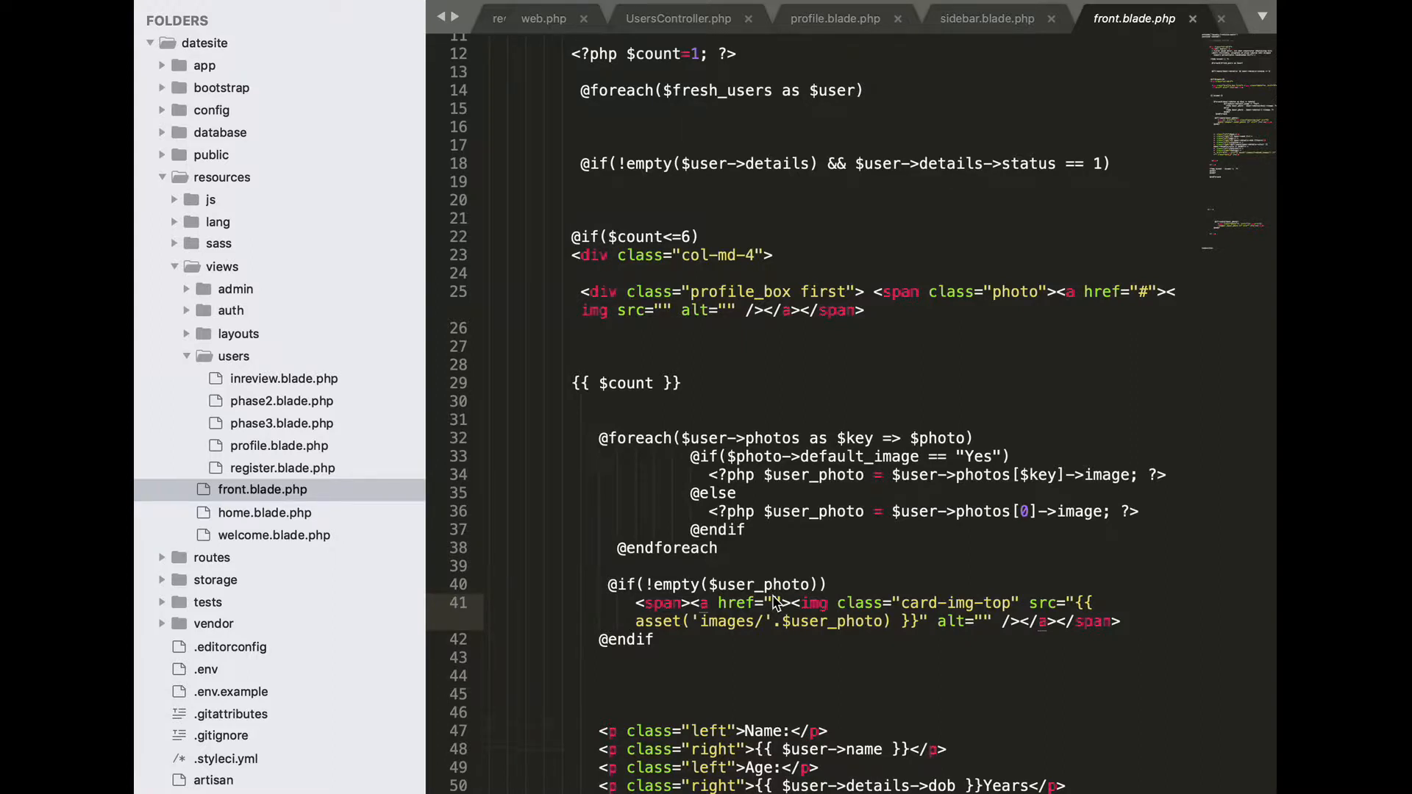
- Set the line-41 photo anchor href to {{ url('profile/'.$user->username) }}
type("{{}}")
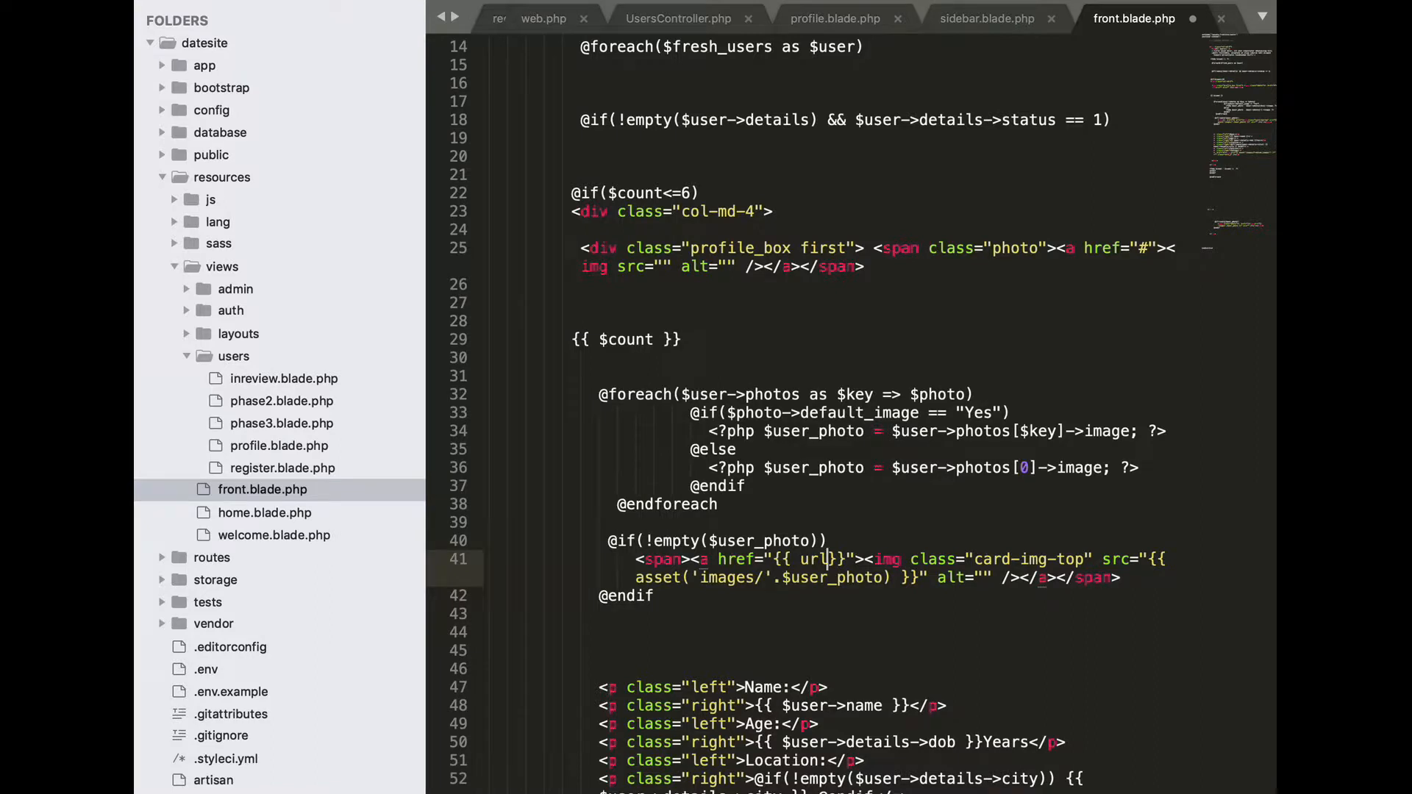
type("()")
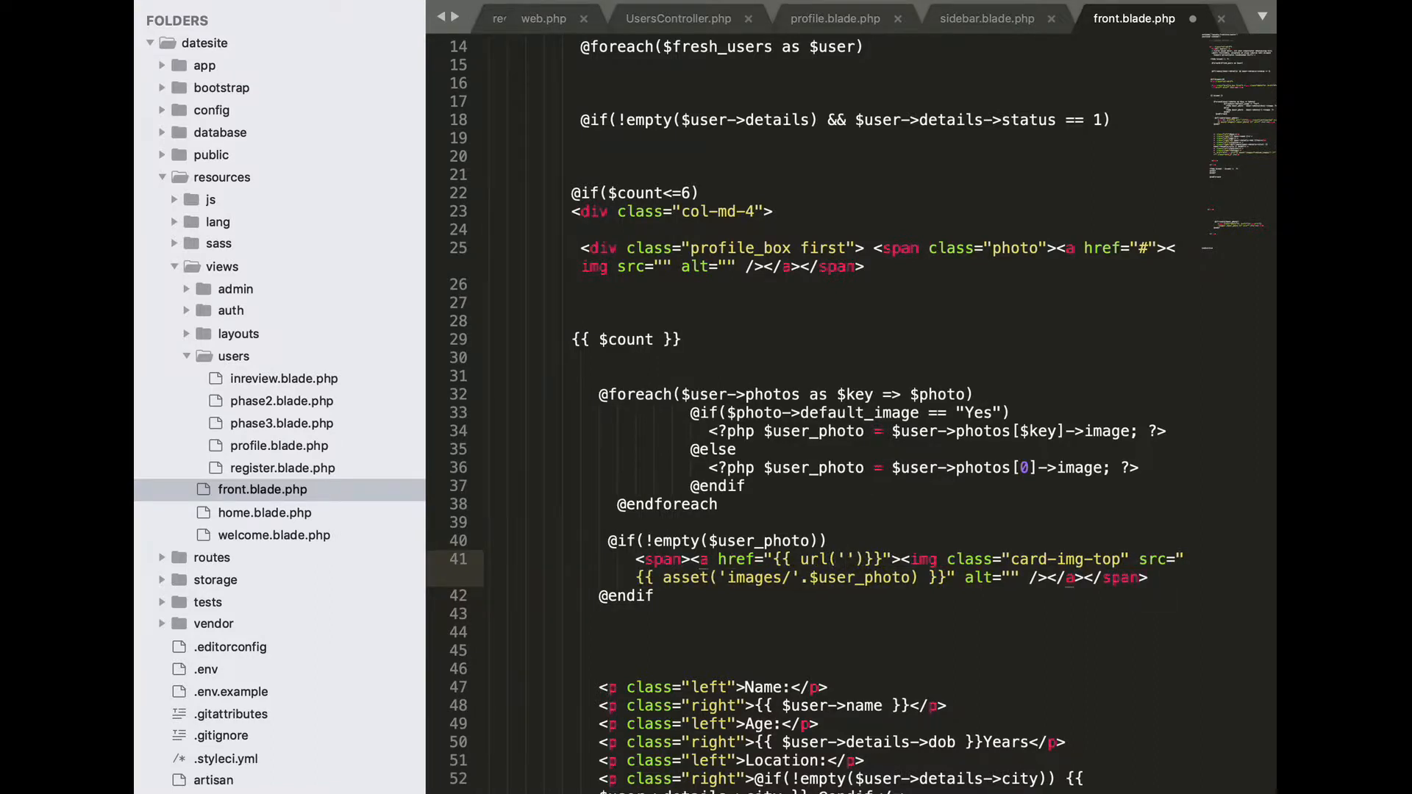
type("profile/")
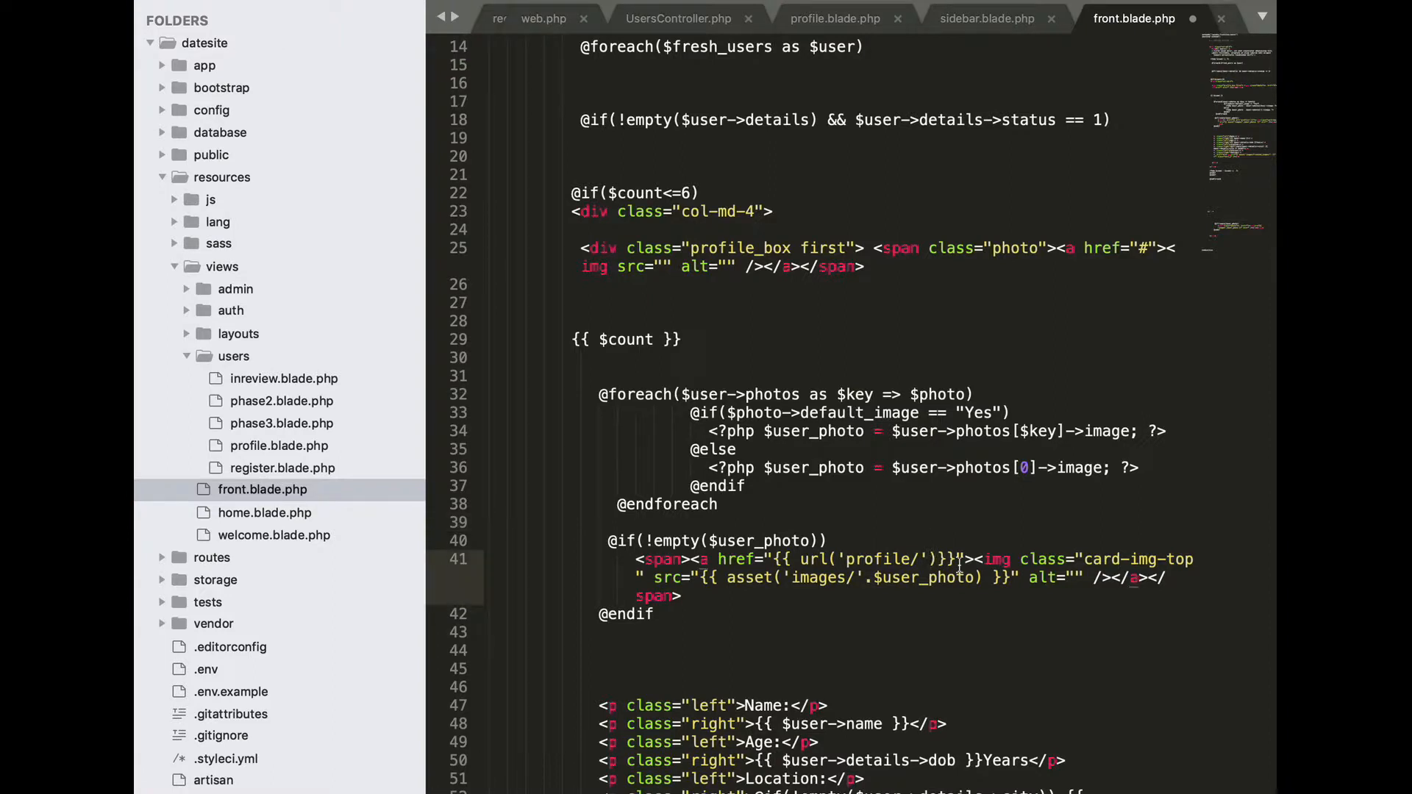
type(".$")
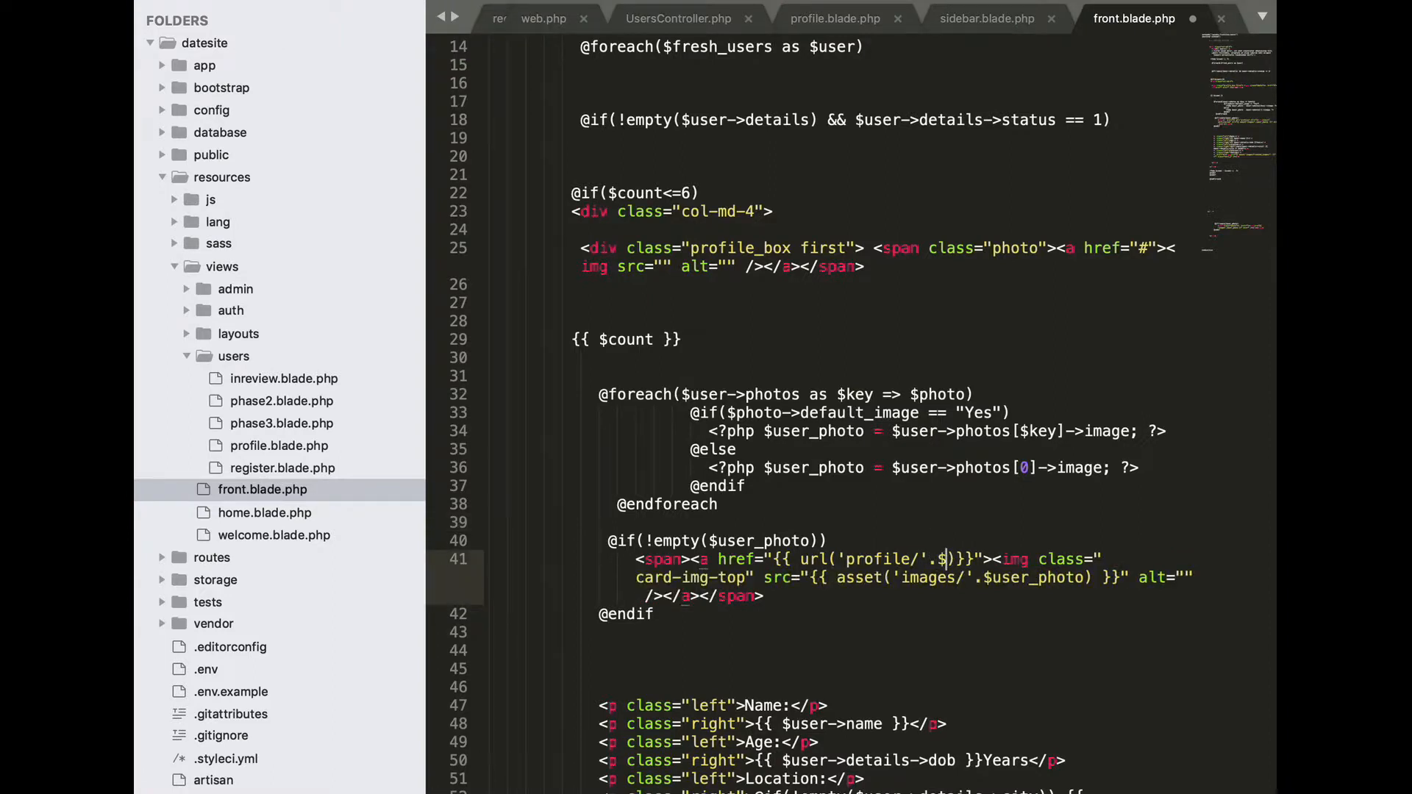
type("user=")
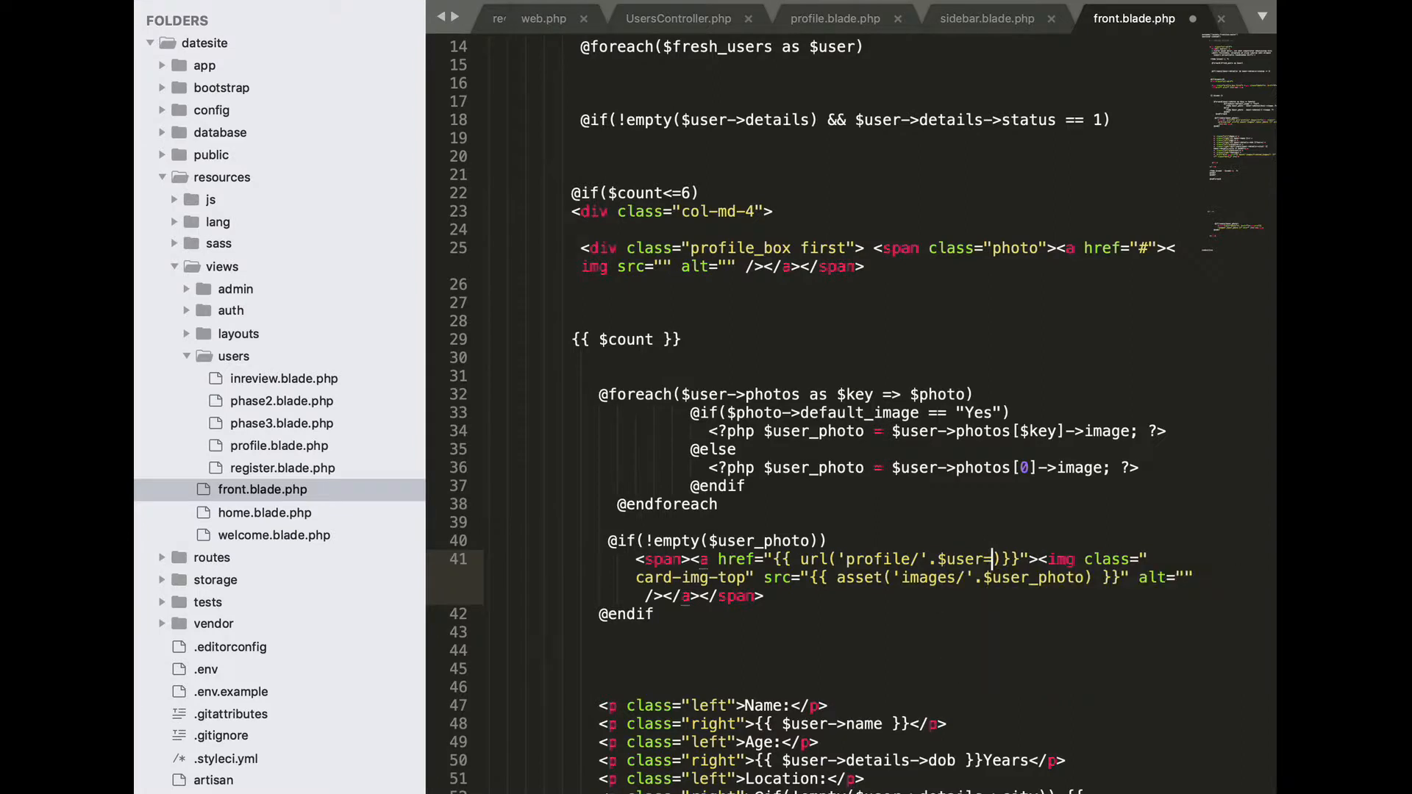
type("->")
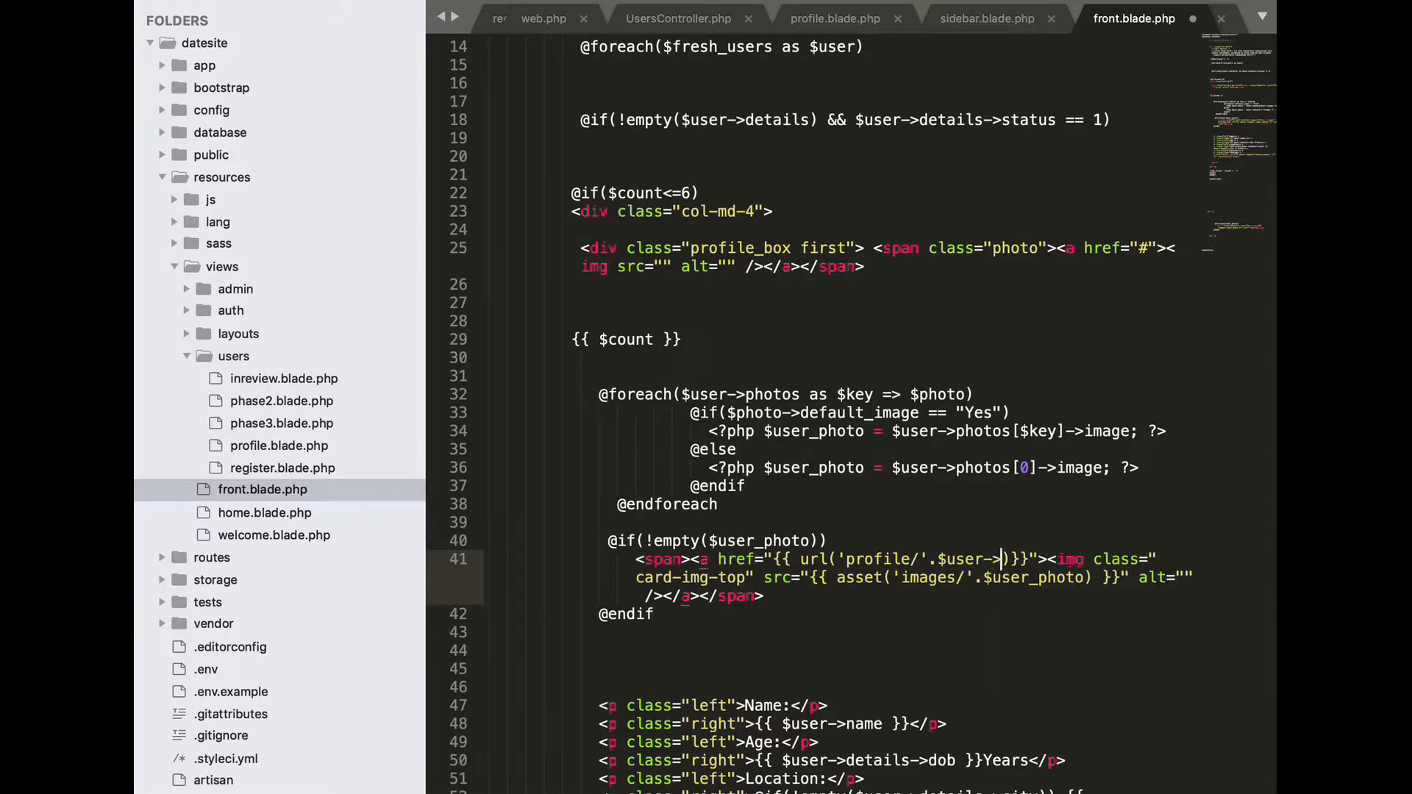
type("username")
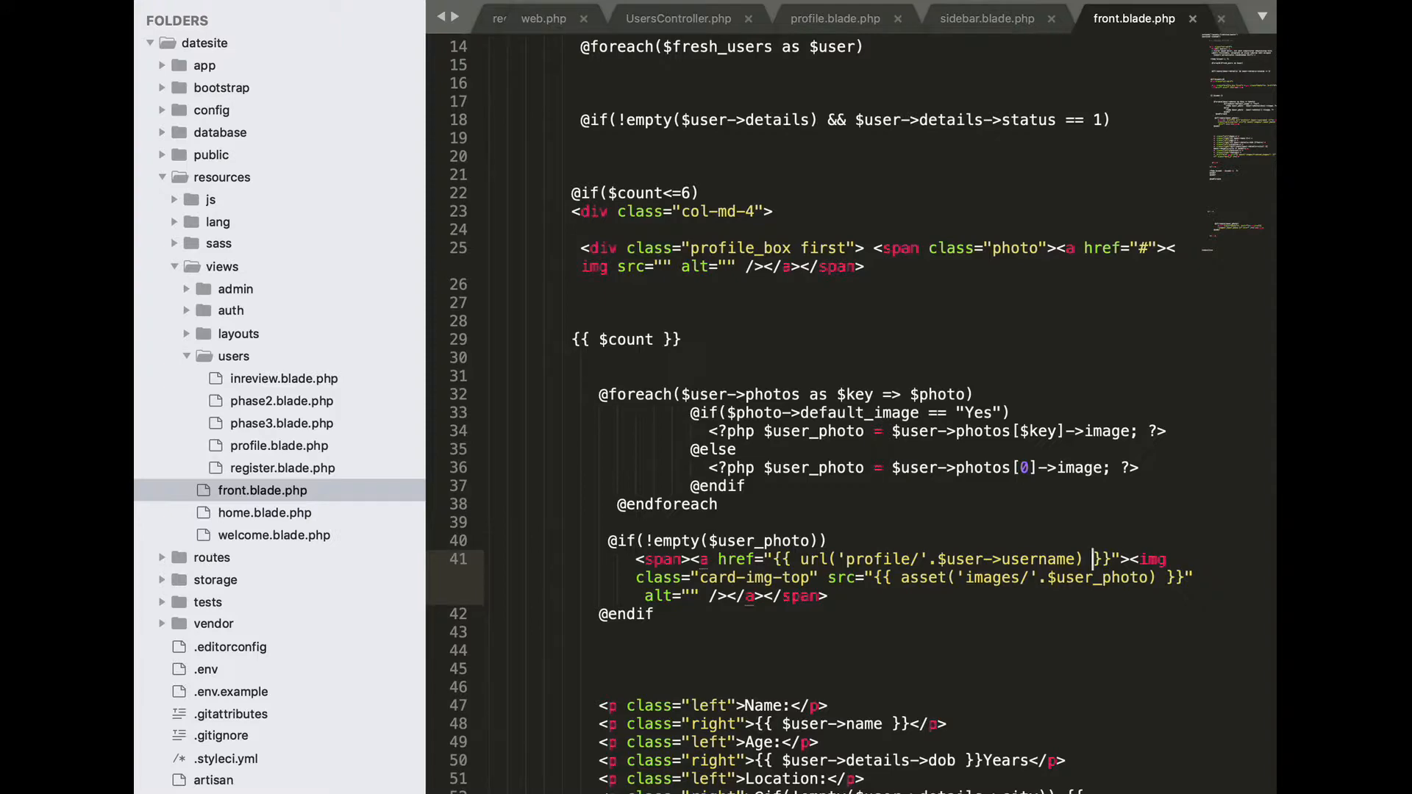
scroll("down", 3)
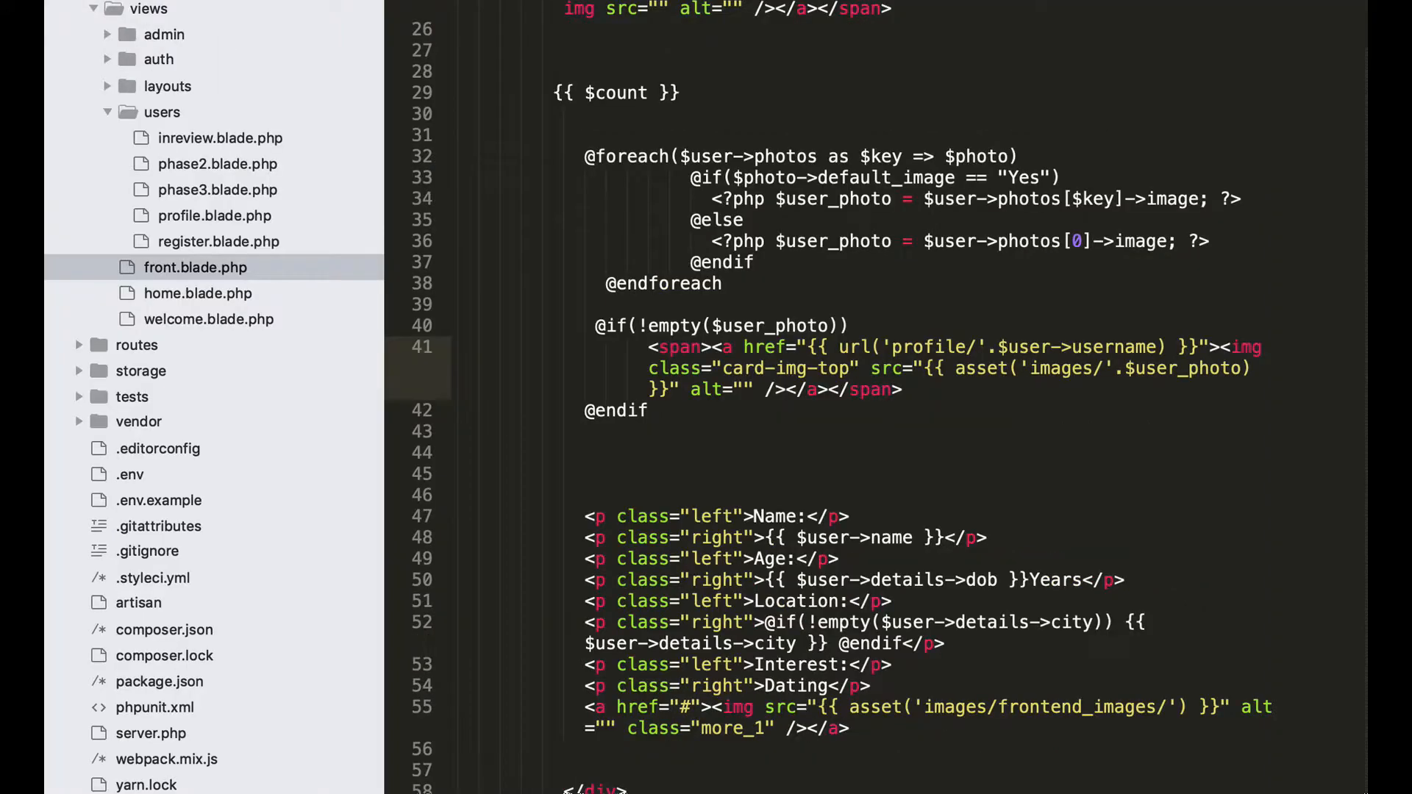
- Set the line-89 photo anchor href to {{ url('profile/'.$user...) }} as well
scroll("down", 3)
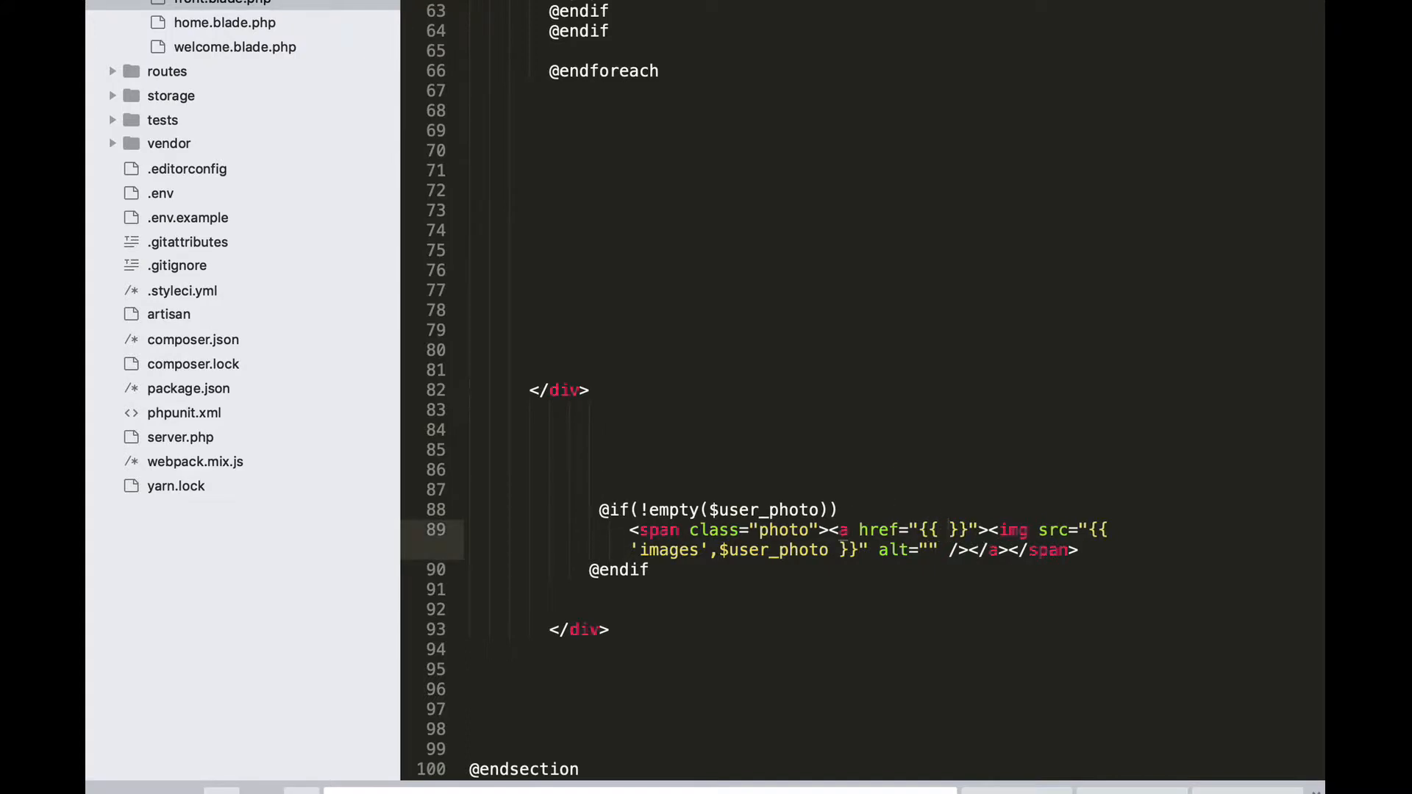
type("url")
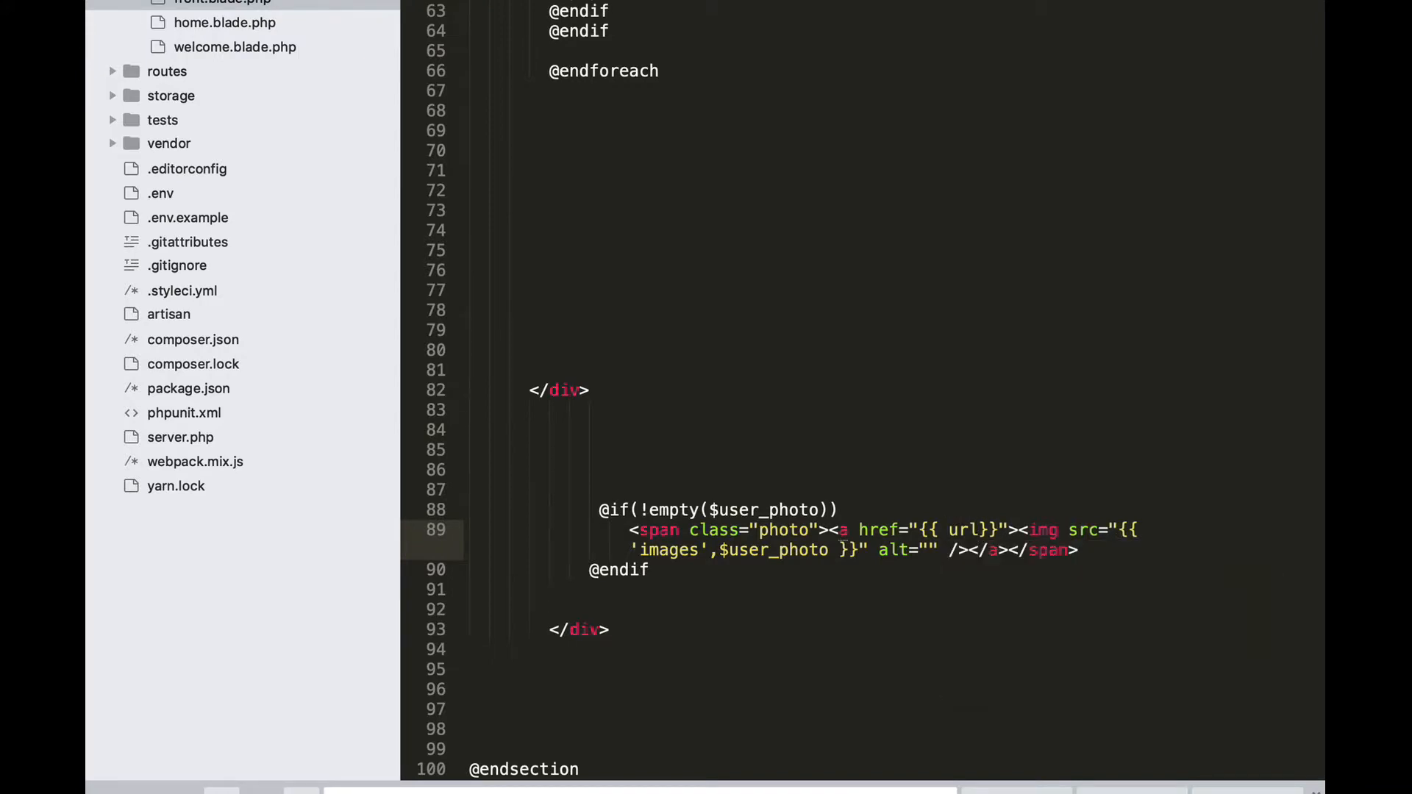
type("('')")
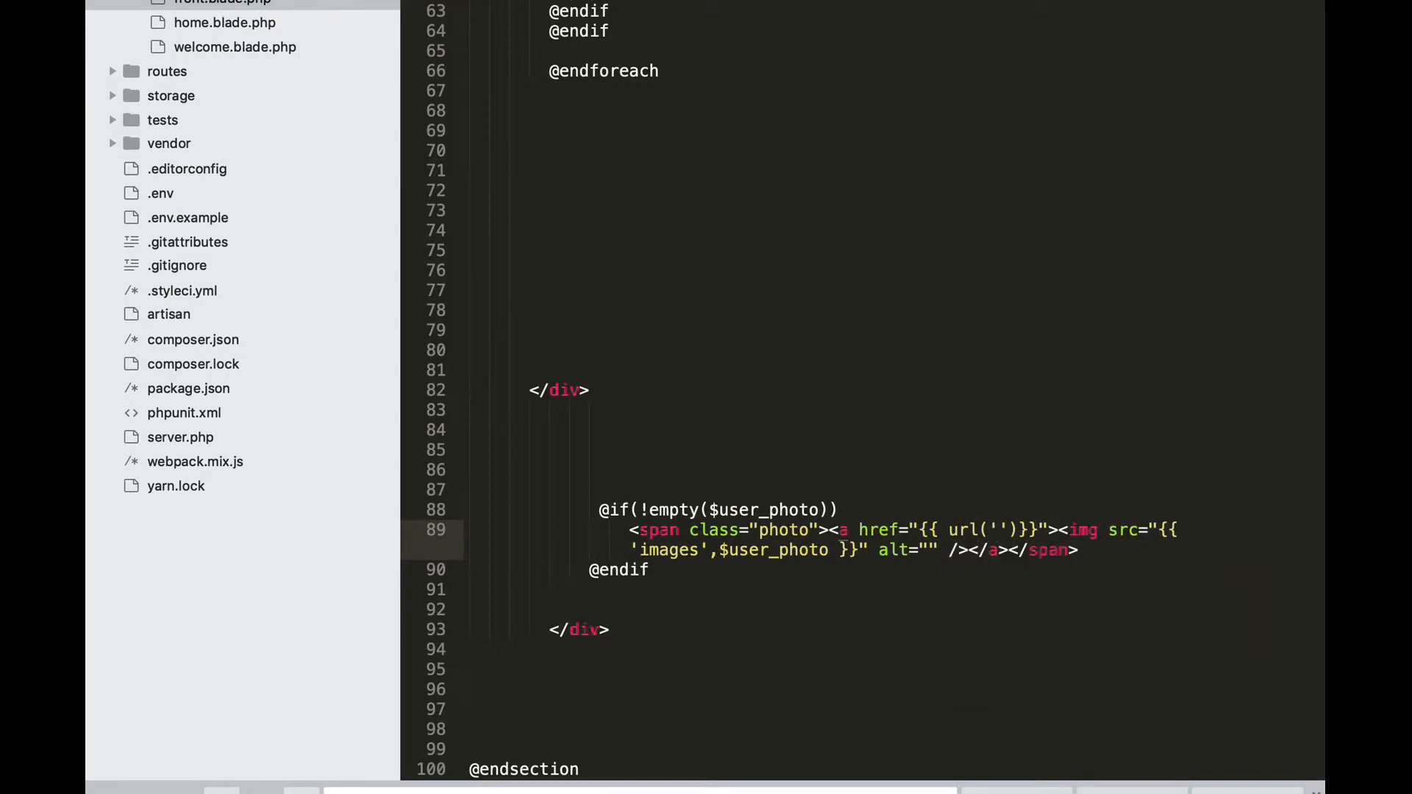
type("pr")
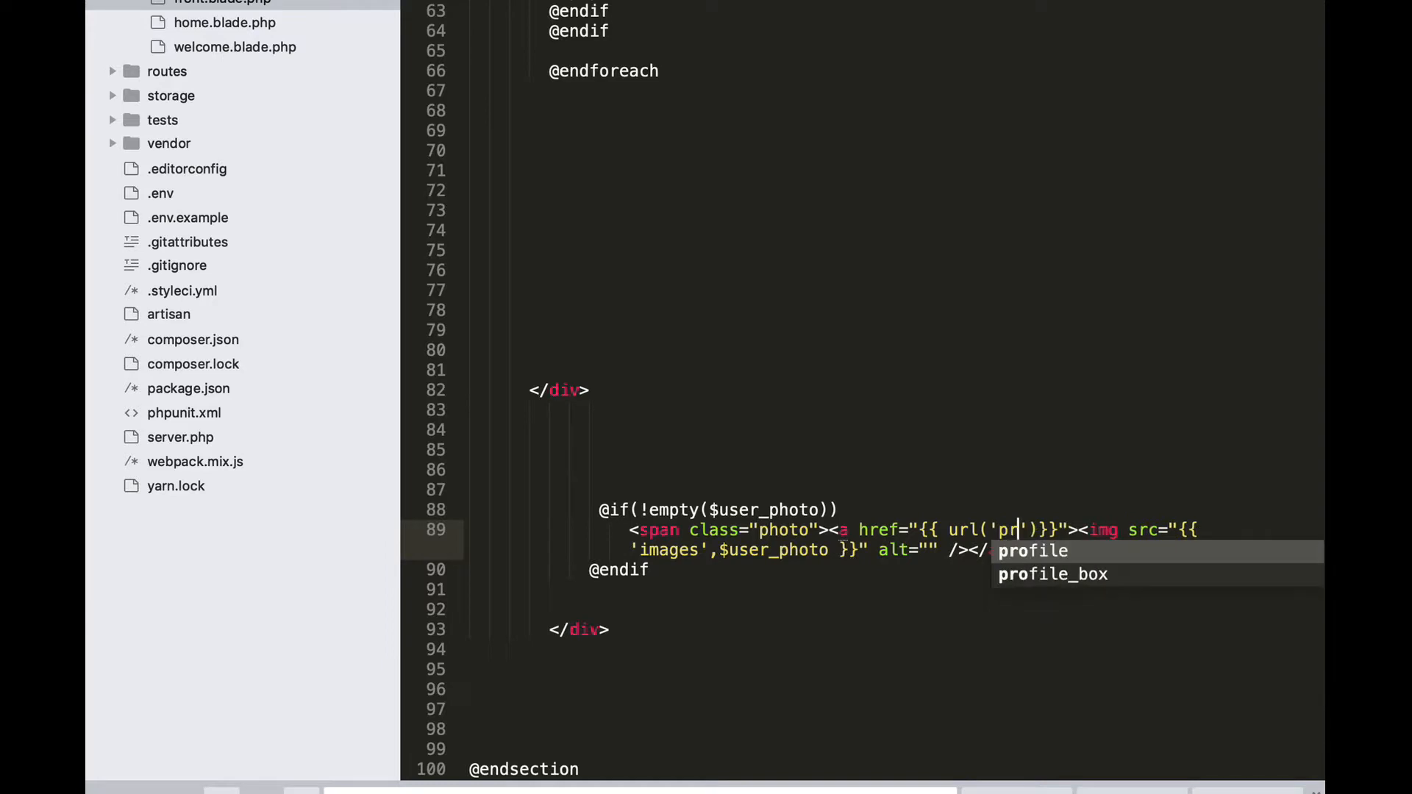
type("file")
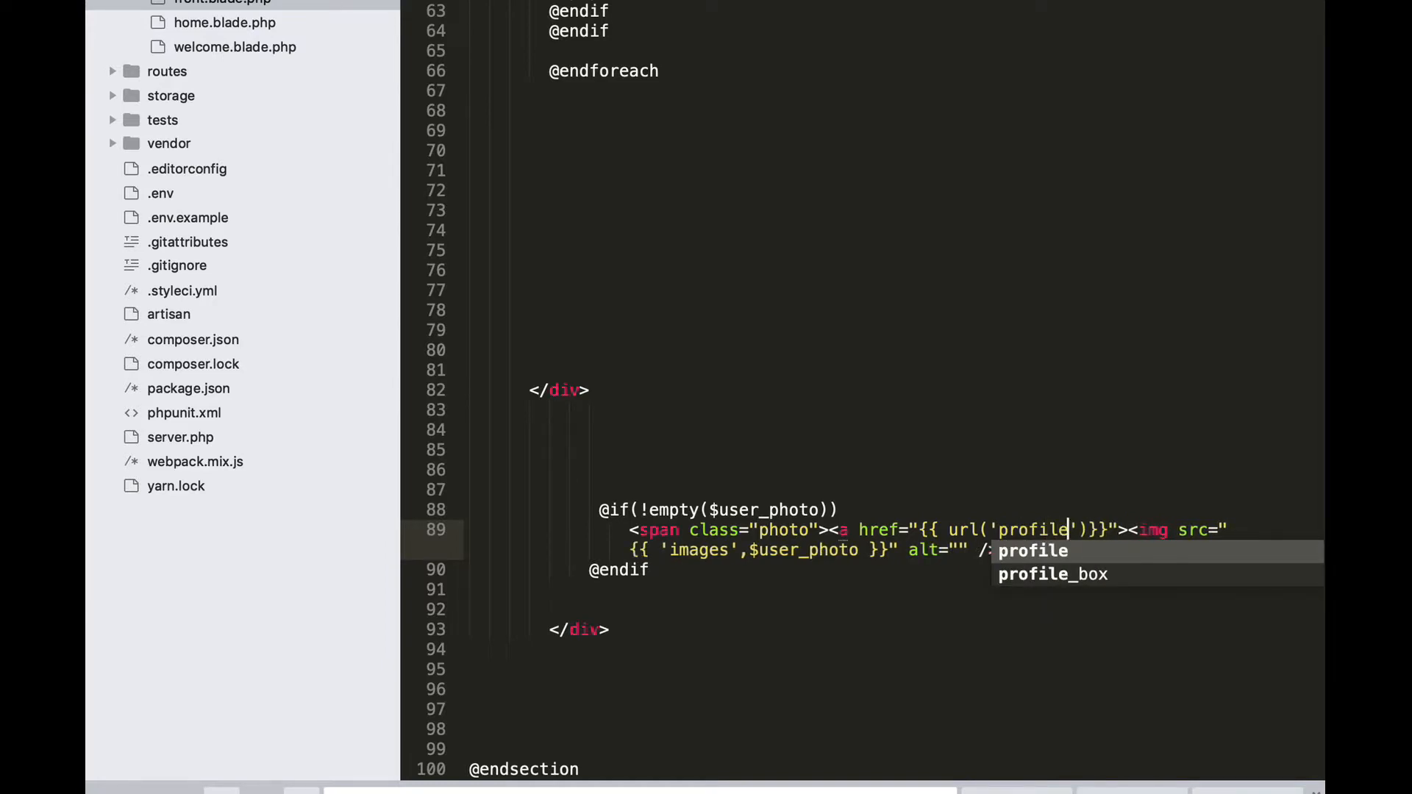
type("/")
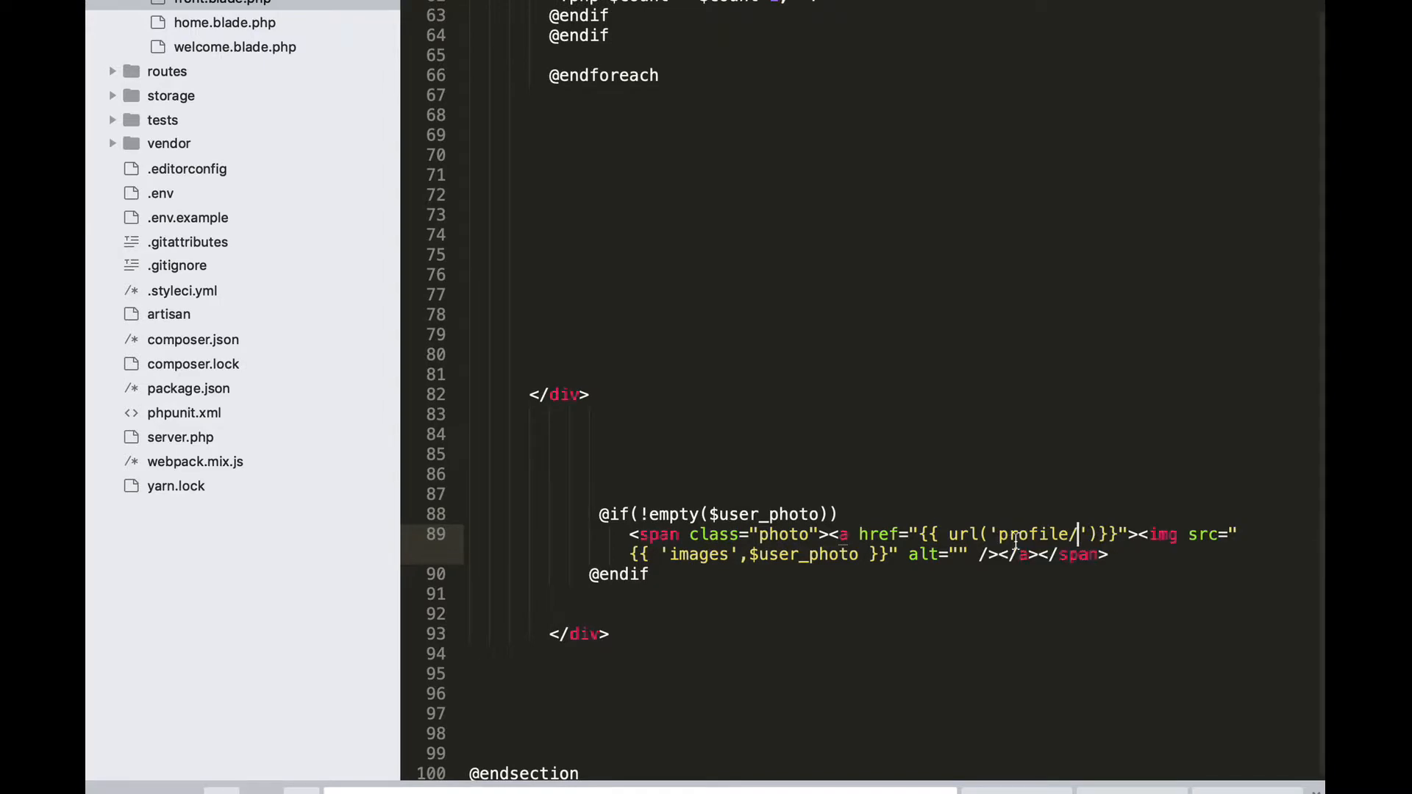
left_click(1086, 533)
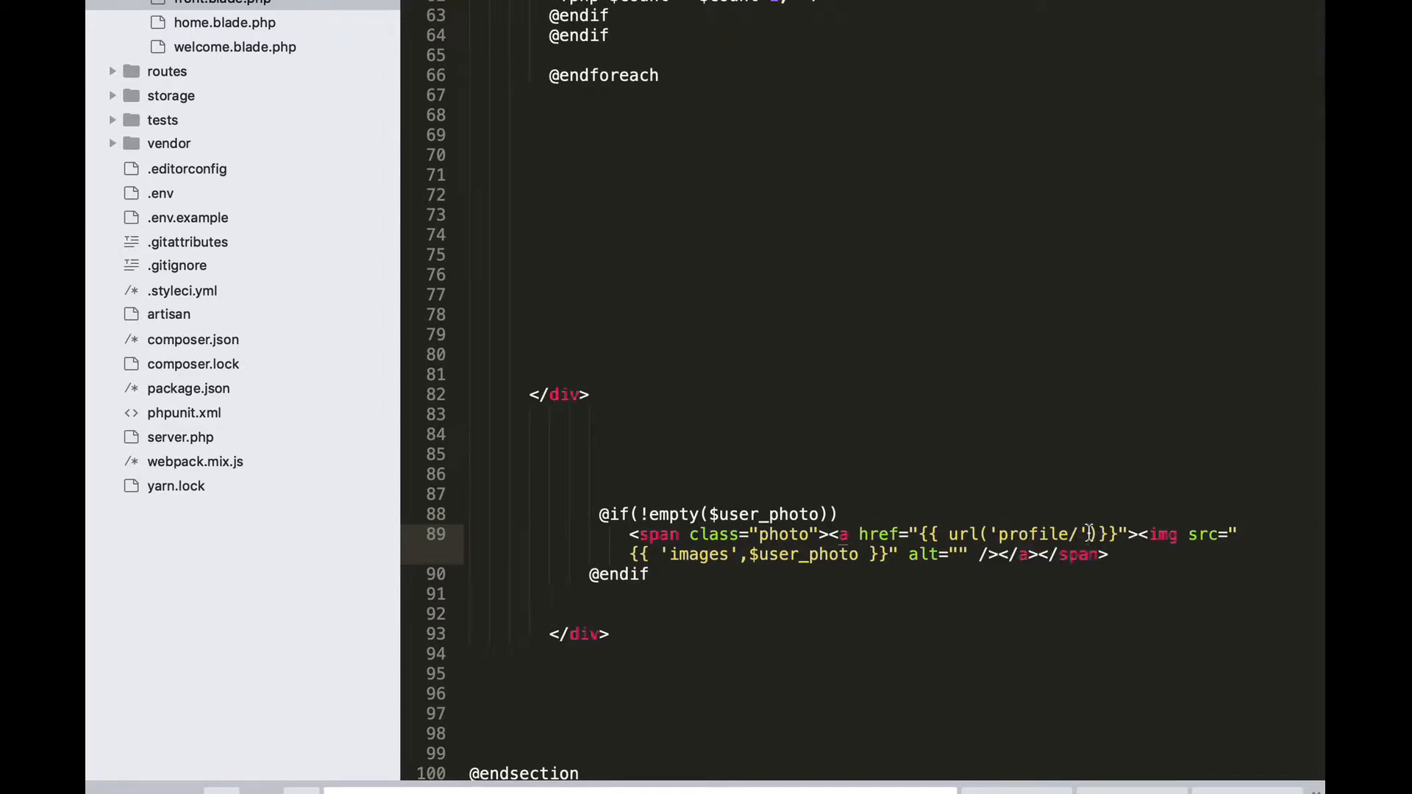
type(".$")
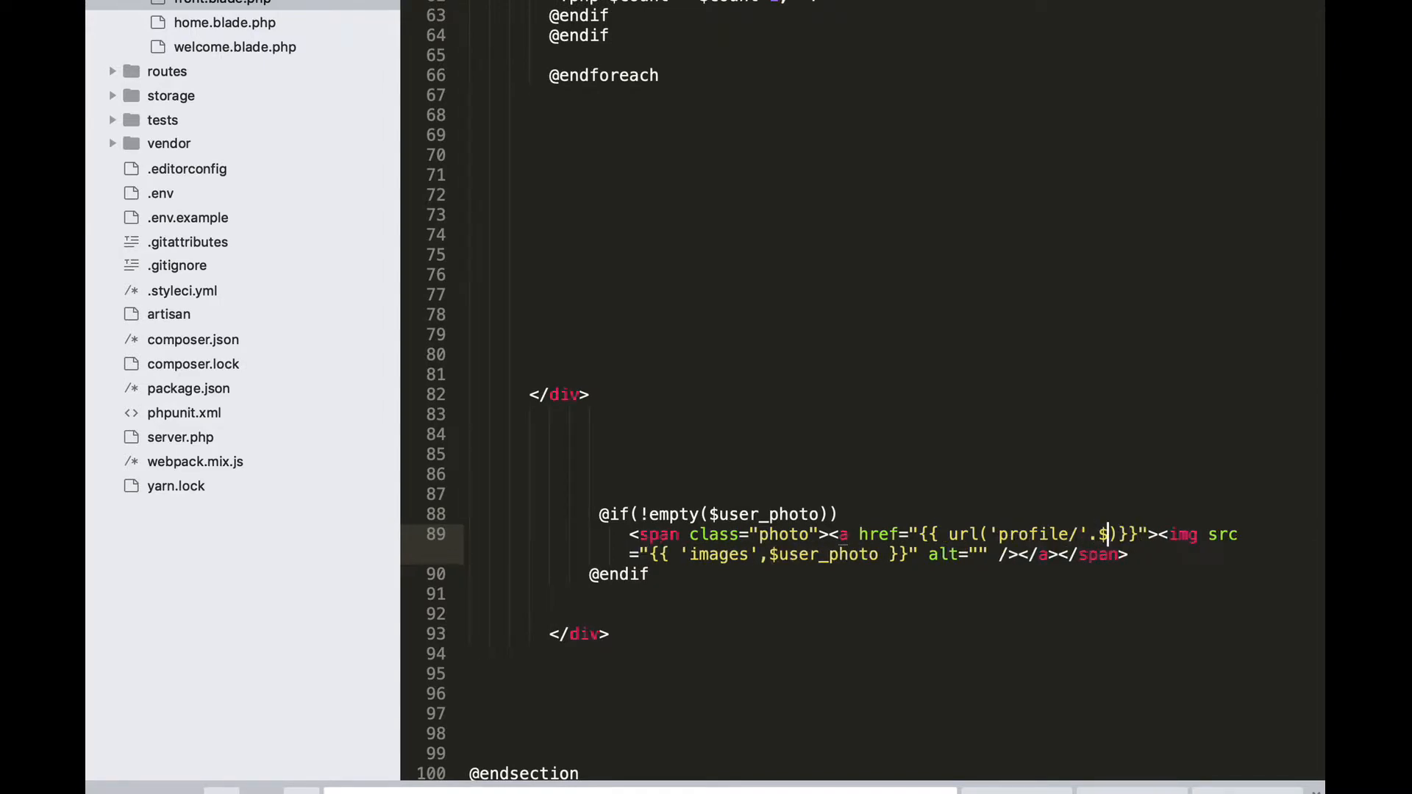
type("user")
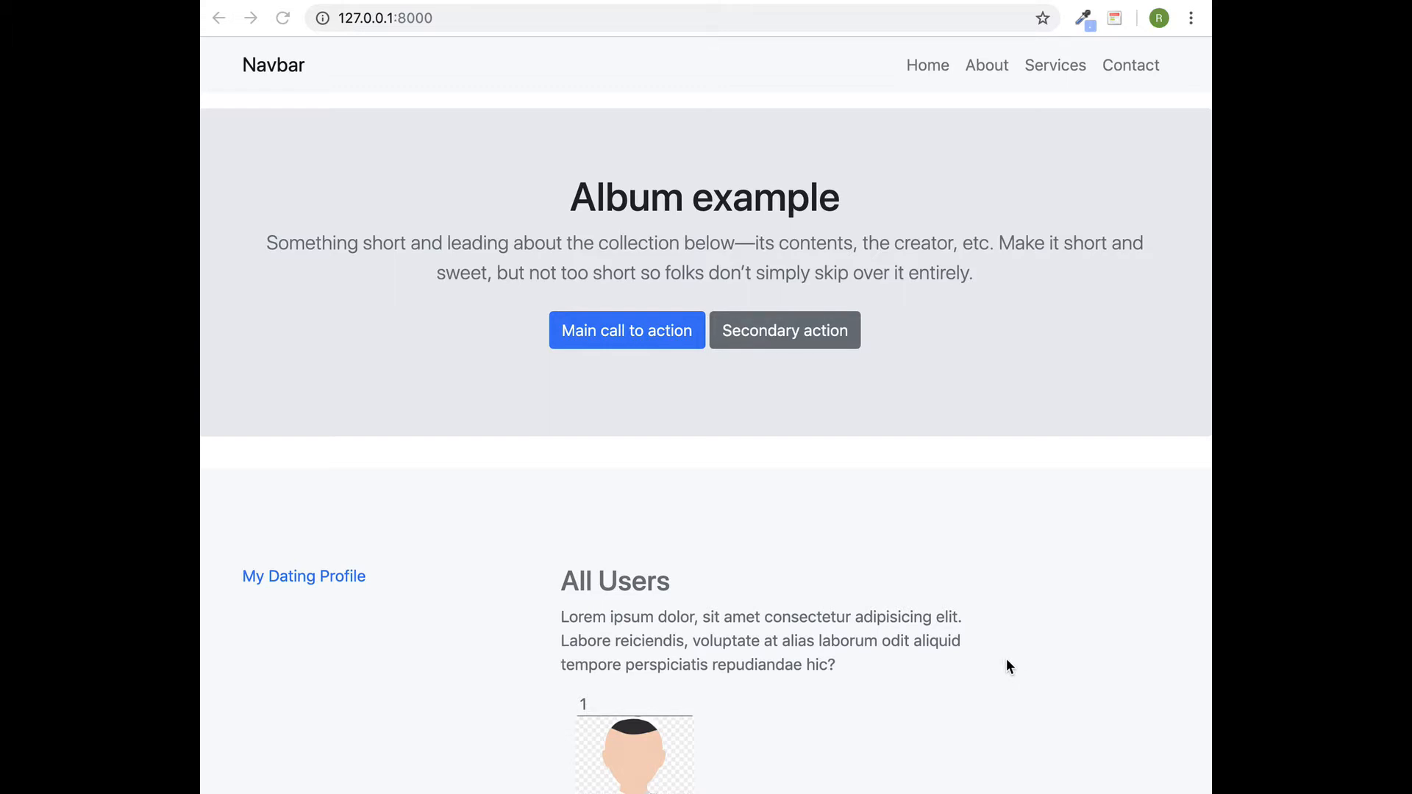
- Scroll the front page at 127.0.0.1:8000 down to the All Users section
scroll("down", 3)
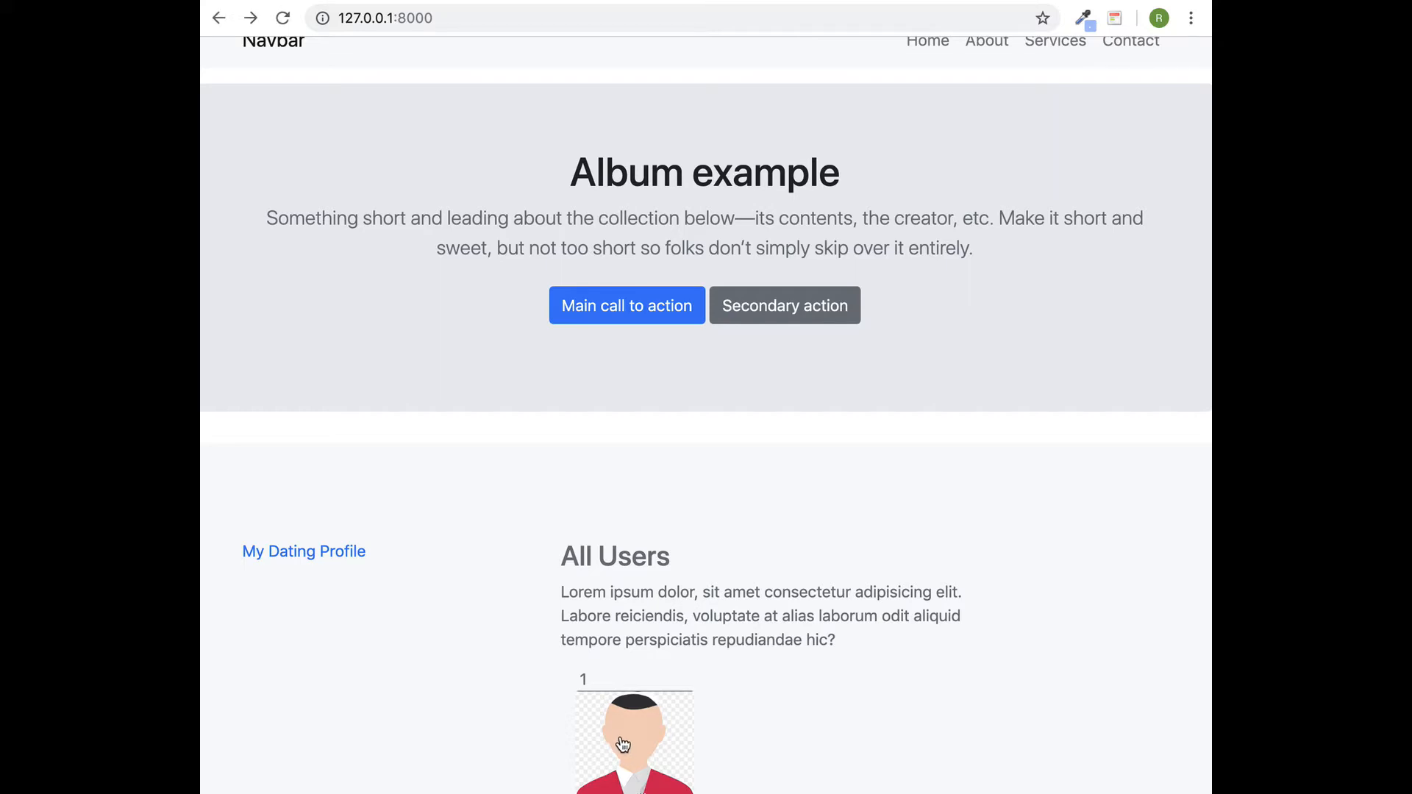
left_click(634, 739)
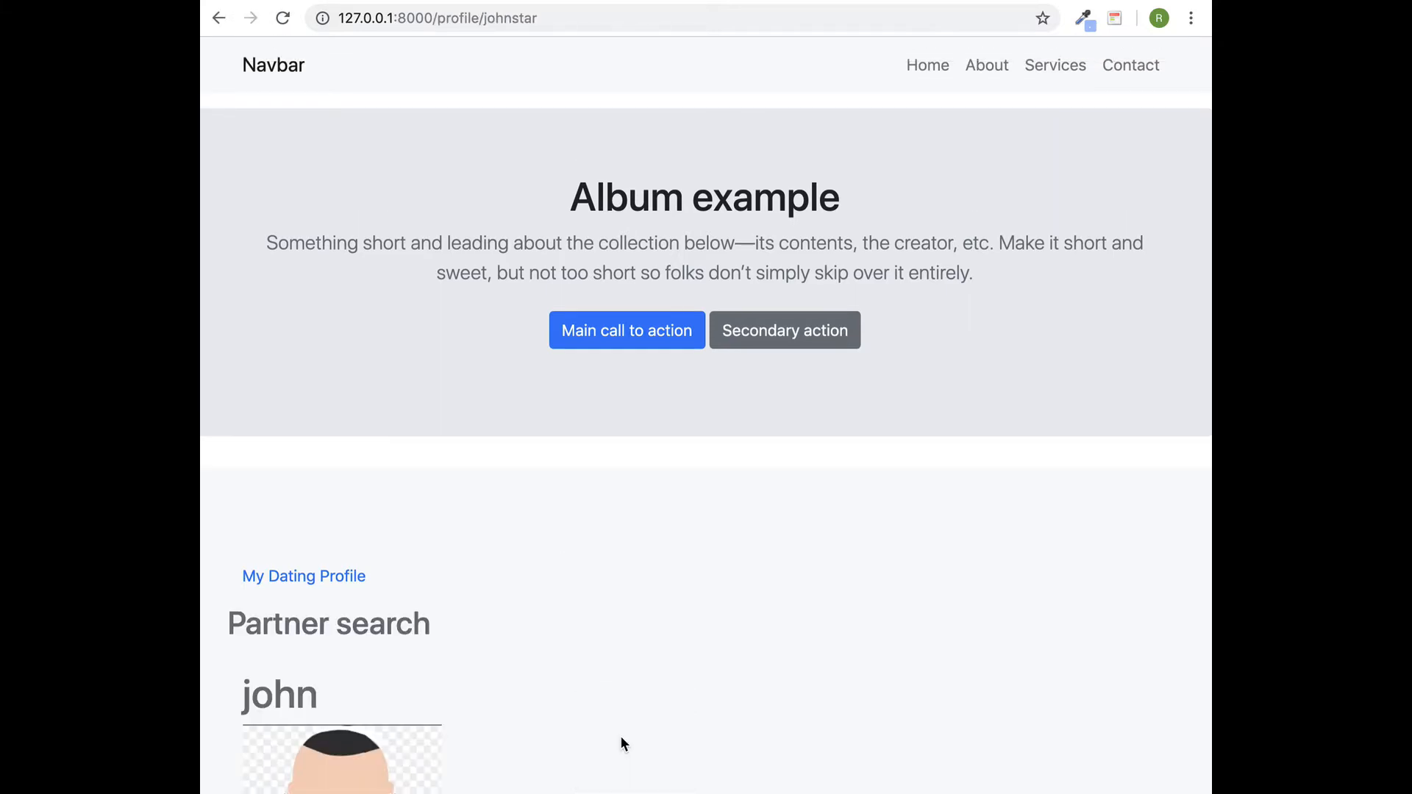
scroll("down", 3)
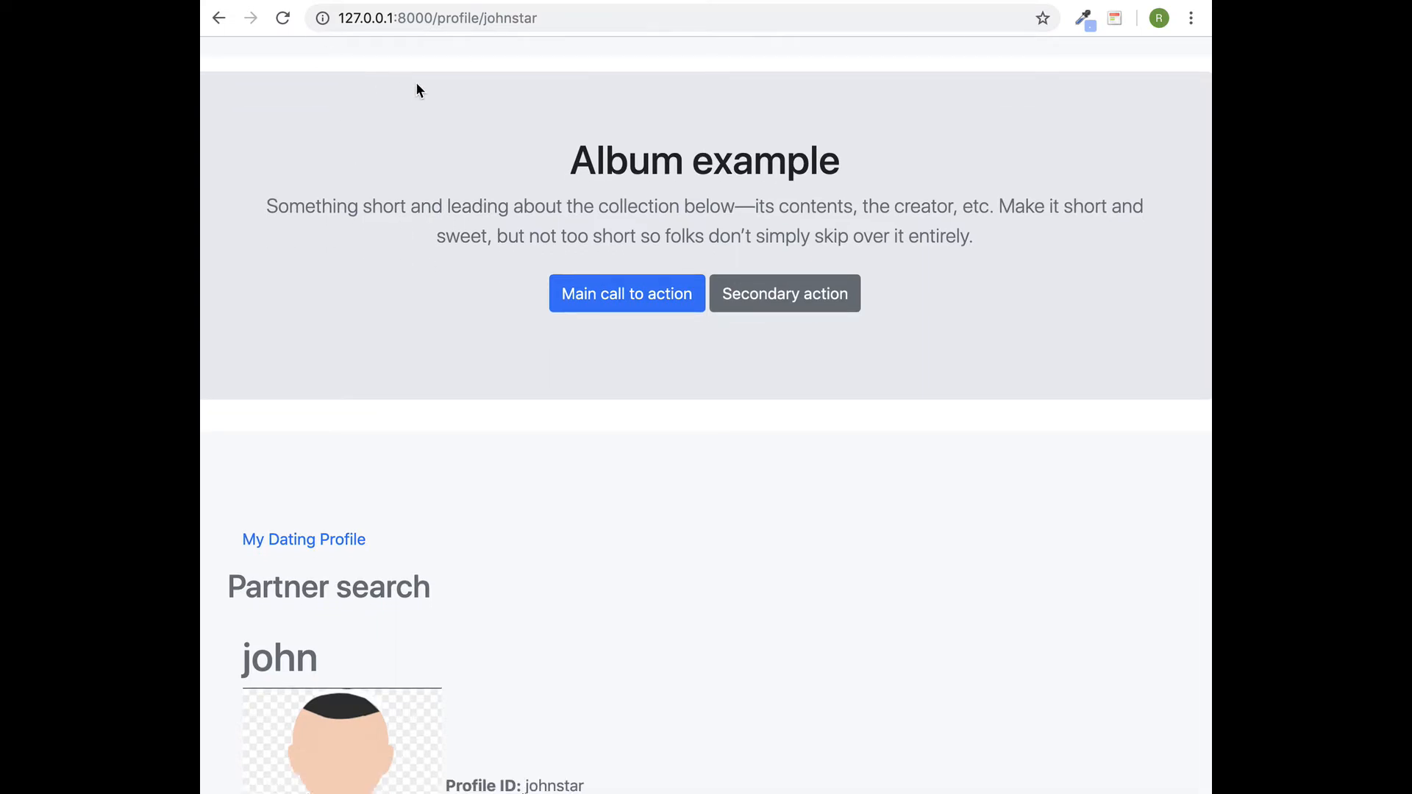
scroll("down", 3)
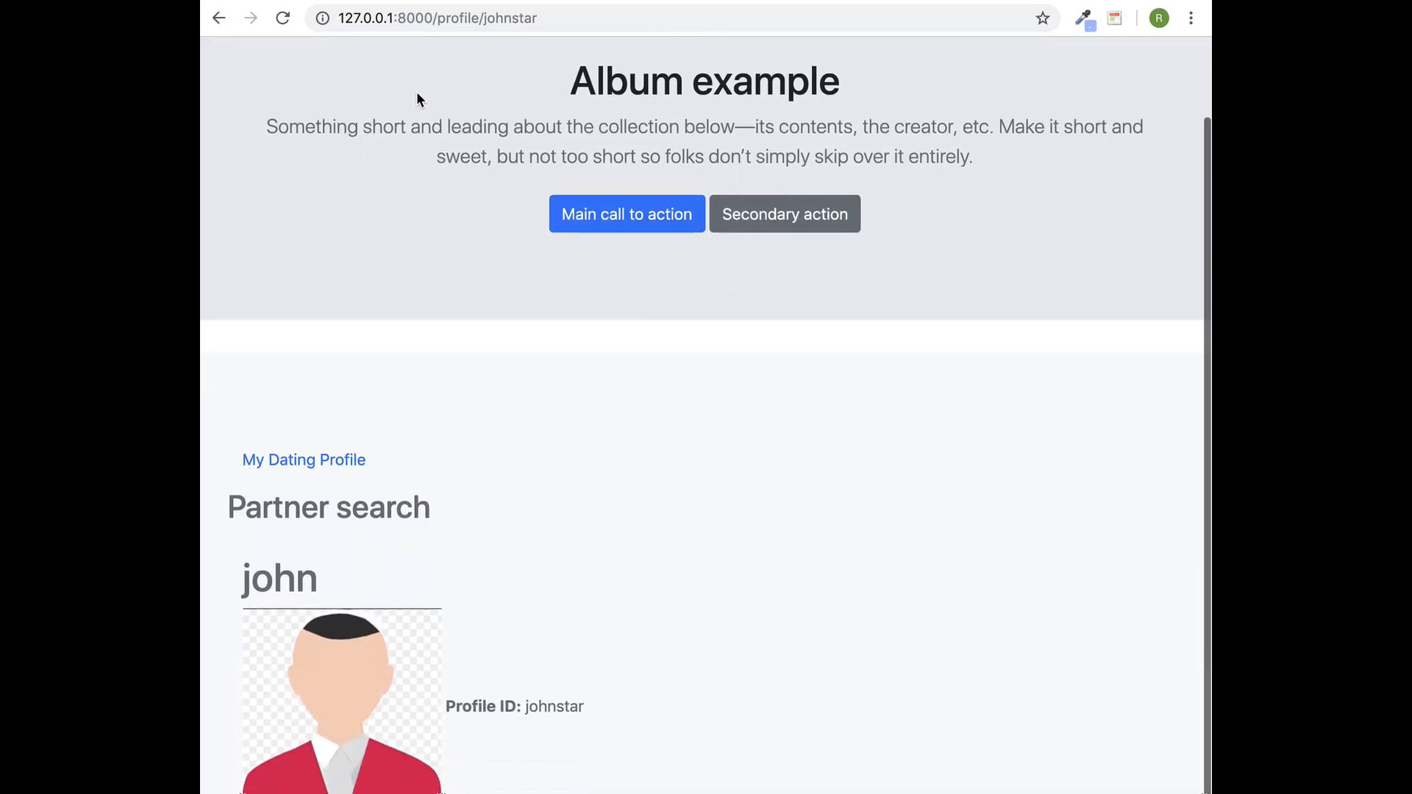
scroll("down", 3)
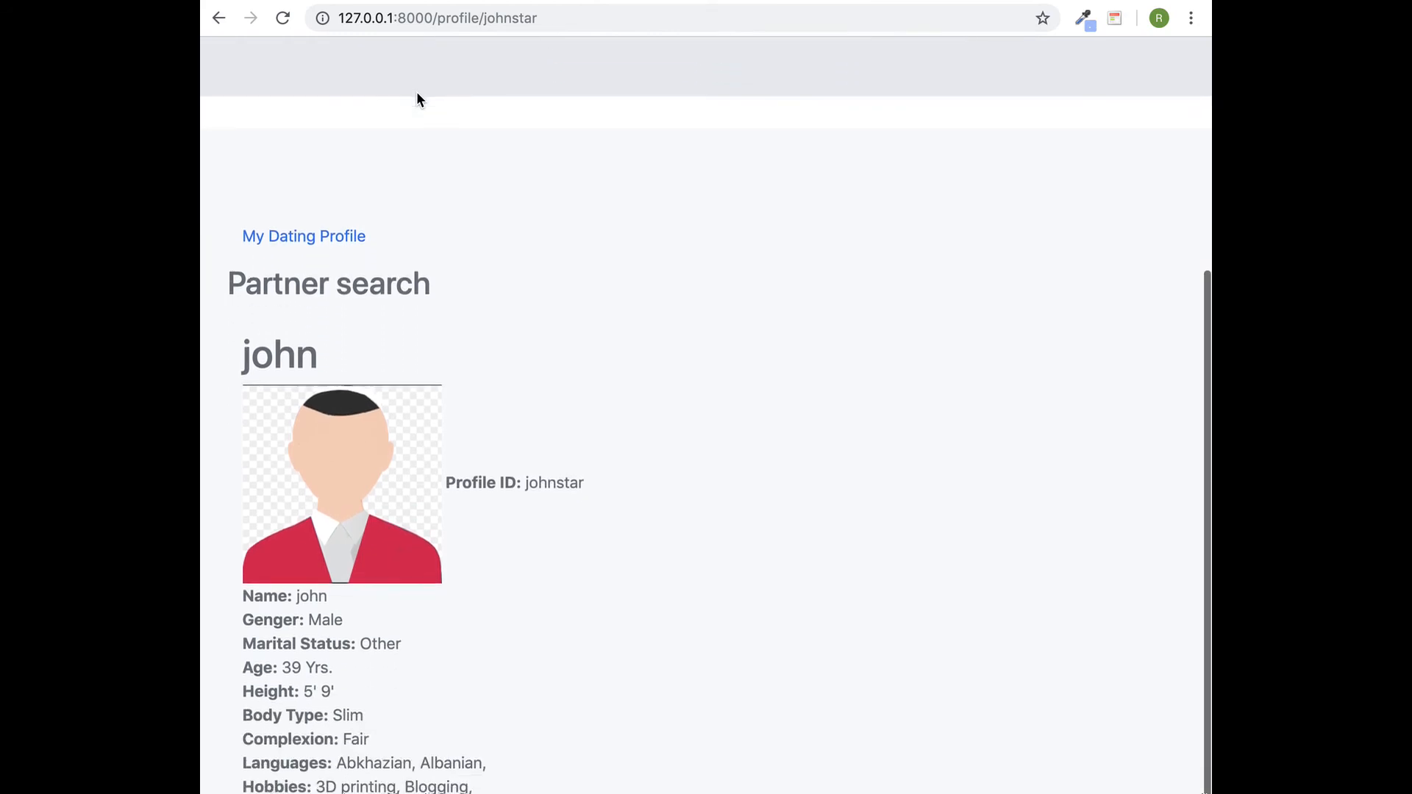
scroll("down", 3)
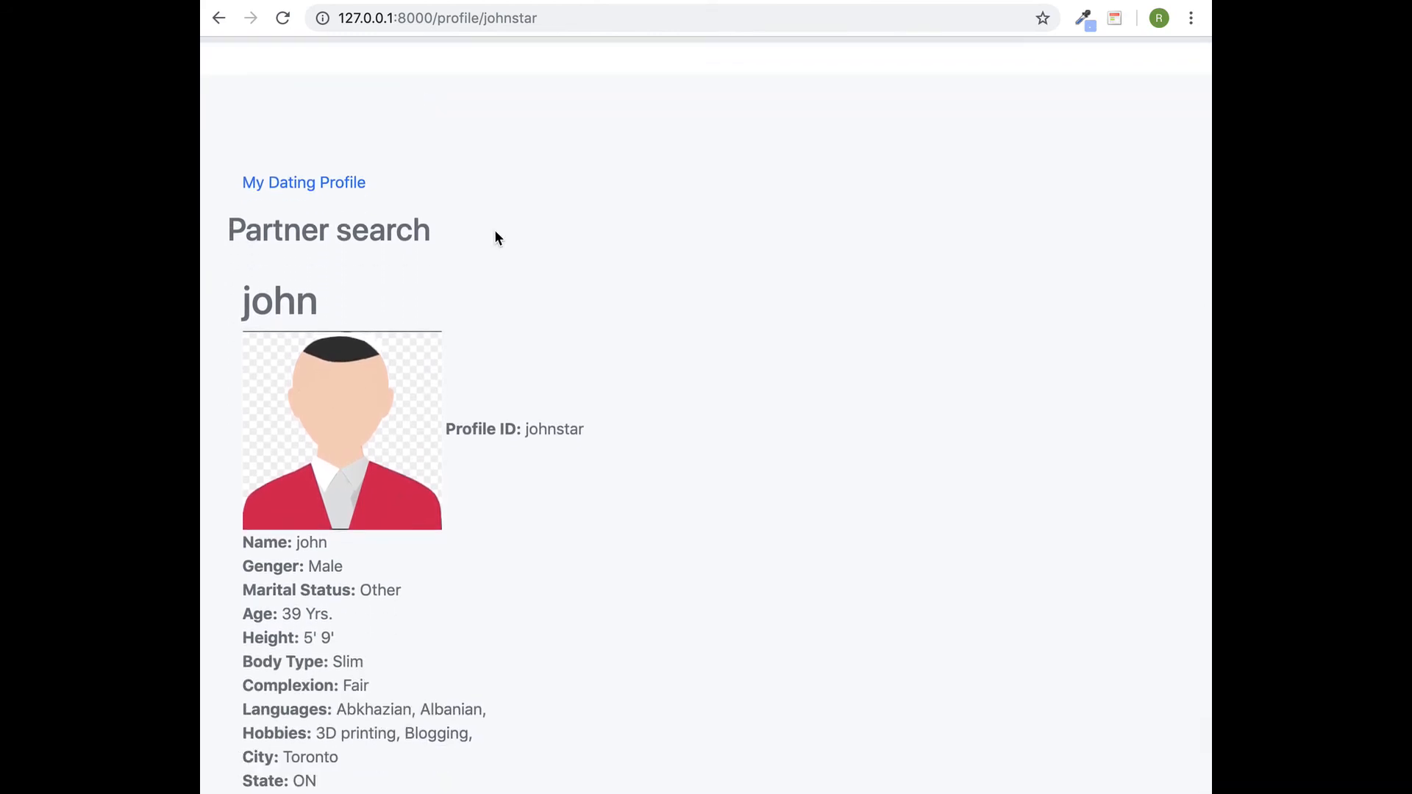